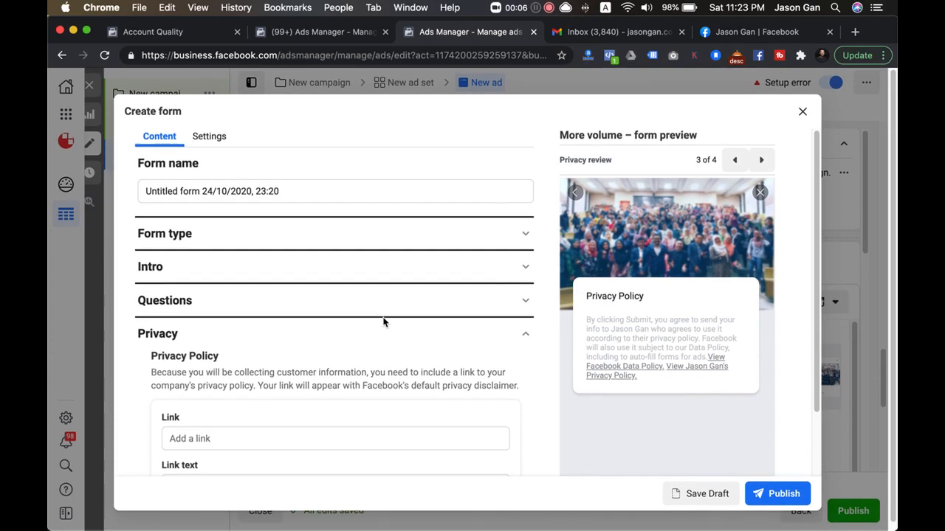
pyautogui.moveTo(301, 326)
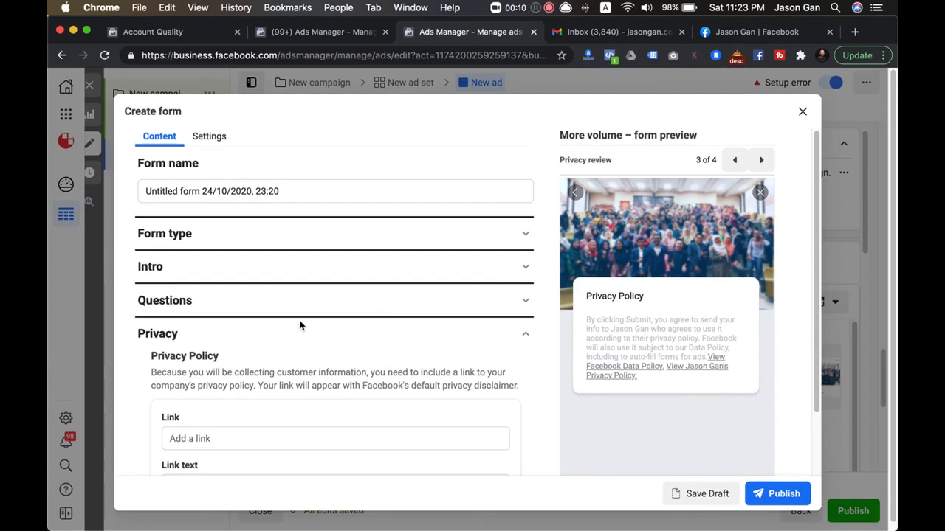
# Reach the privacy policy link field in the lead form.
pyautogui.scroll(-3)
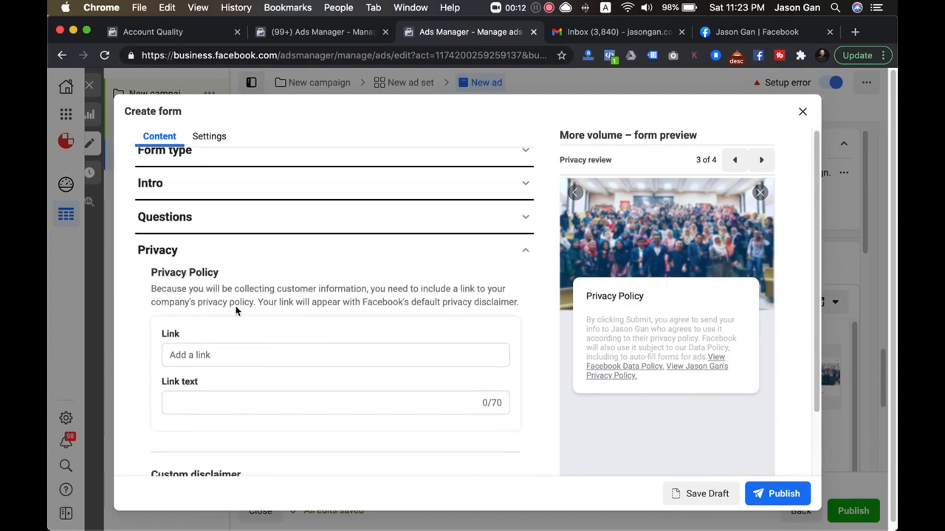
pyautogui.moveTo(231, 331)
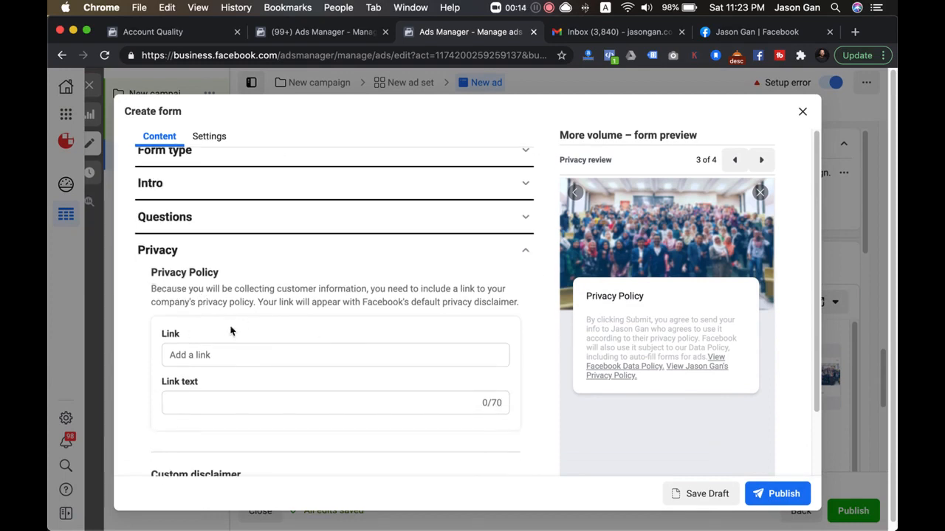
pyautogui.scroll(-3)
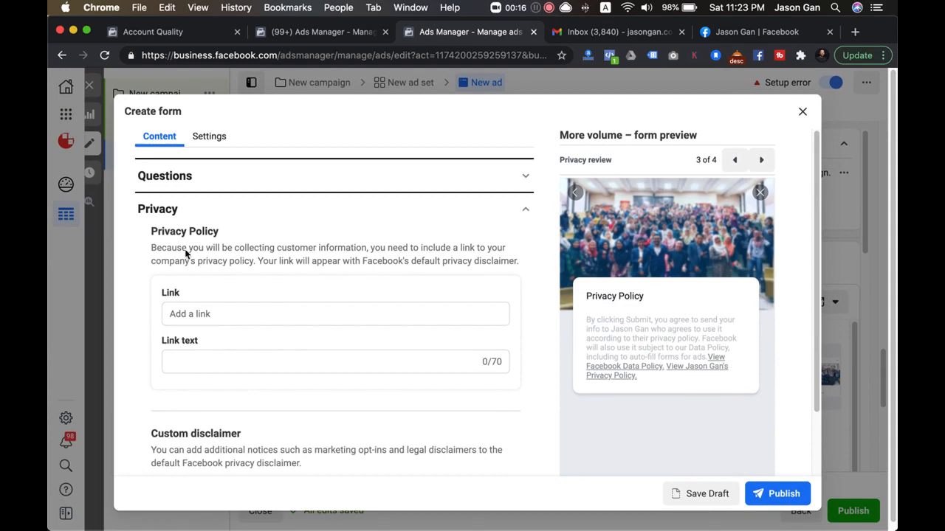
pyautogui.moveTo(254, 286)
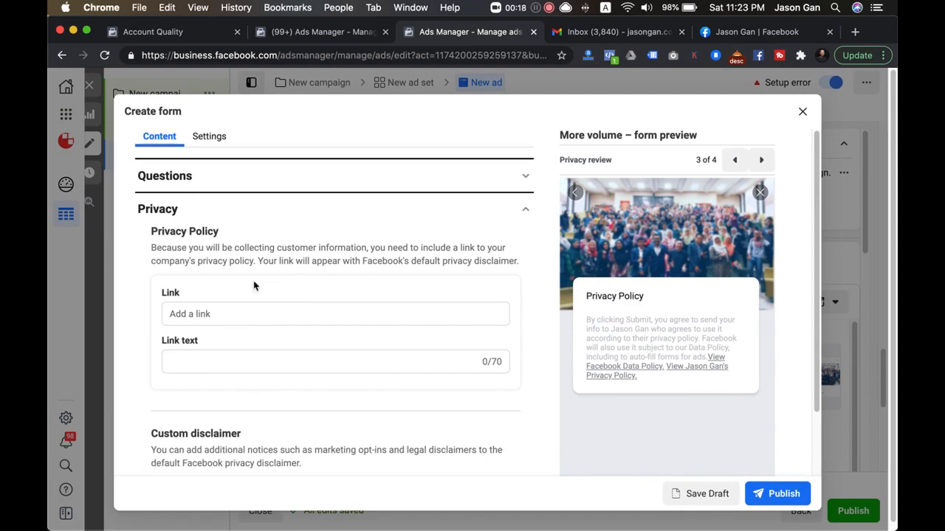
pyautogui.click(333, 362)
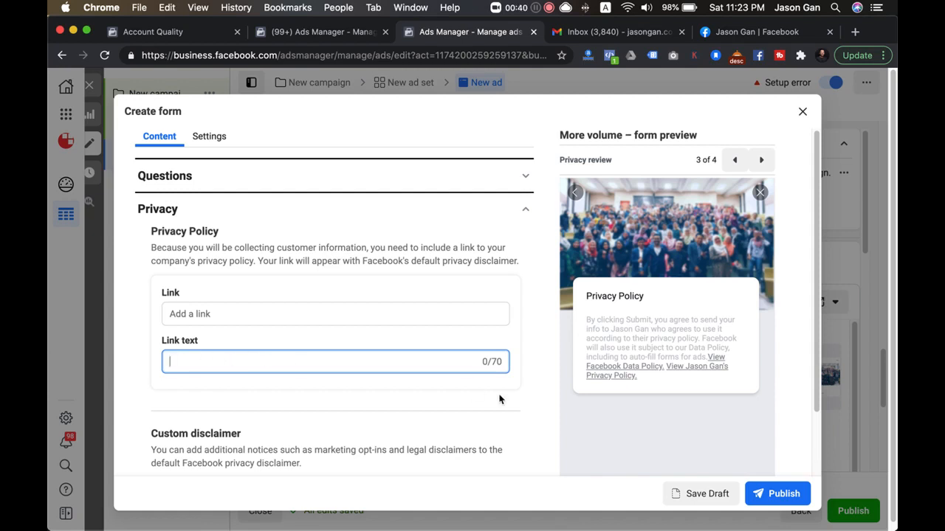
pyautogui.moveTo(475, 259)
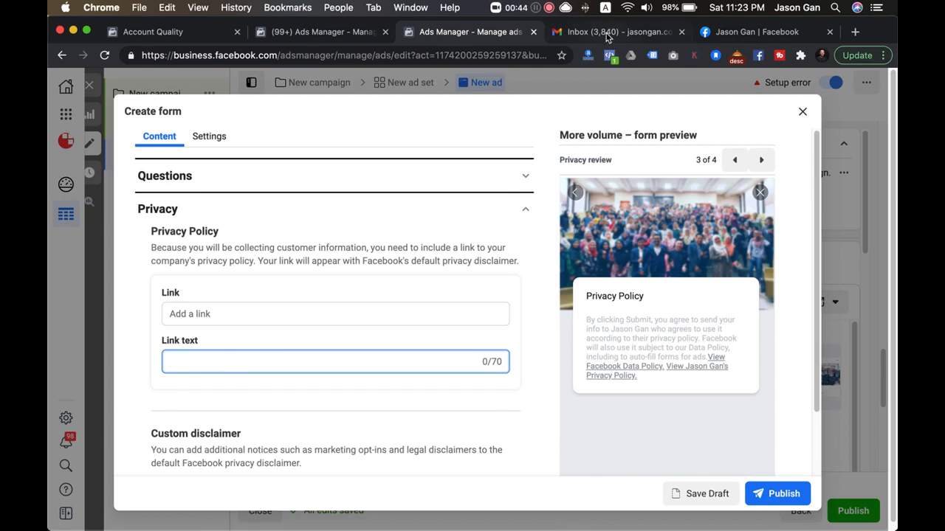
# From the Gmail inbox, launch Google Drive via the Google apps menu.
pyautogui.click(614, 33)
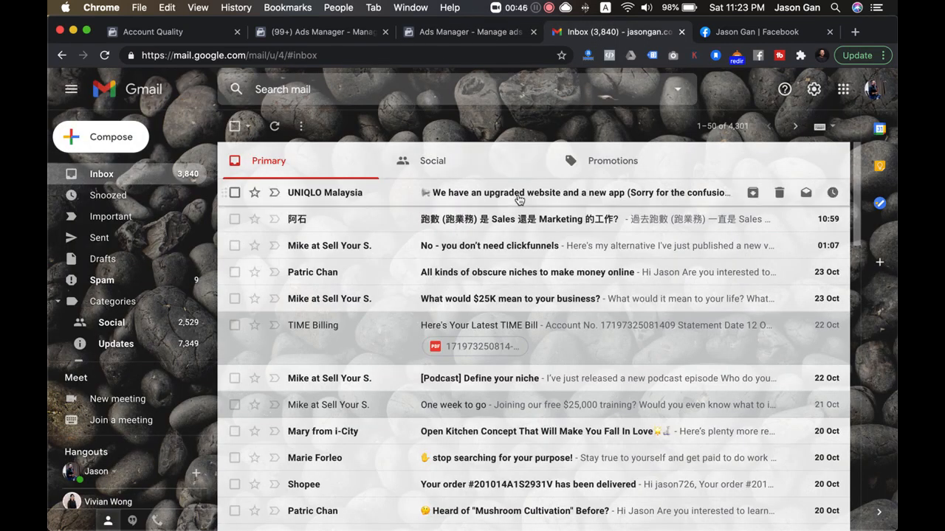
pyautogui.moveTo(419, 222)
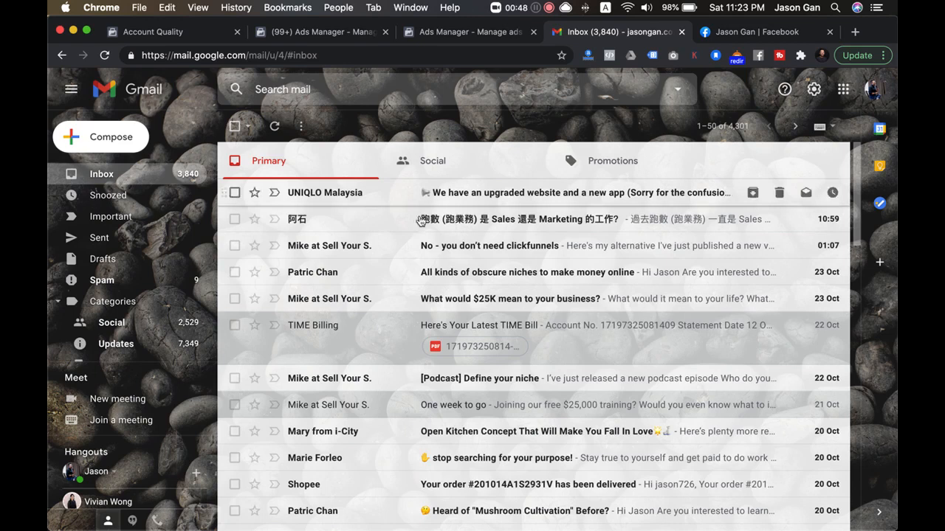
pyautogui.click(841, 89)
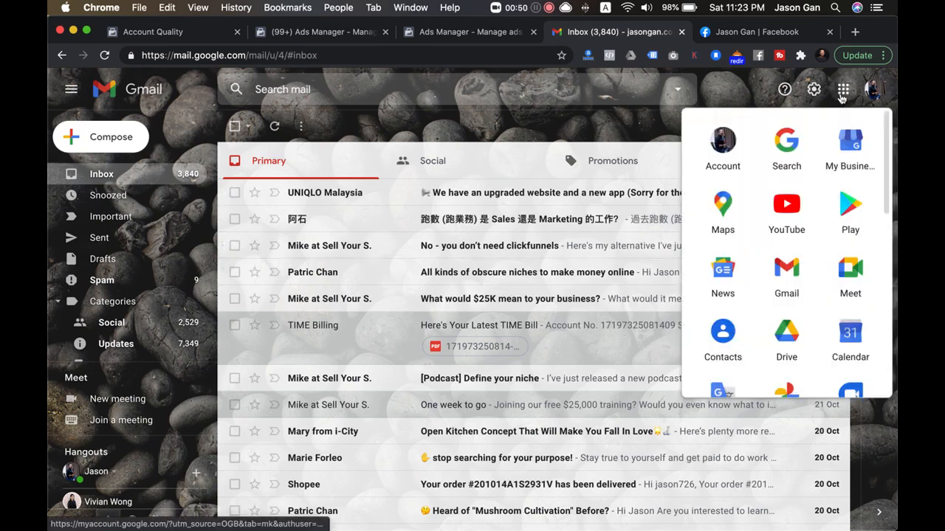
pyautogui.scroll(-3)
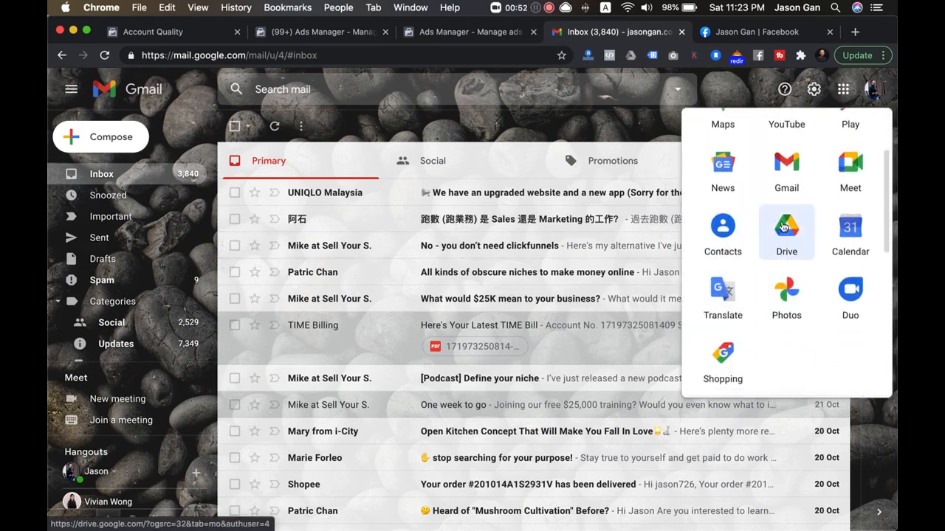
pyautogui.click(785, 224)
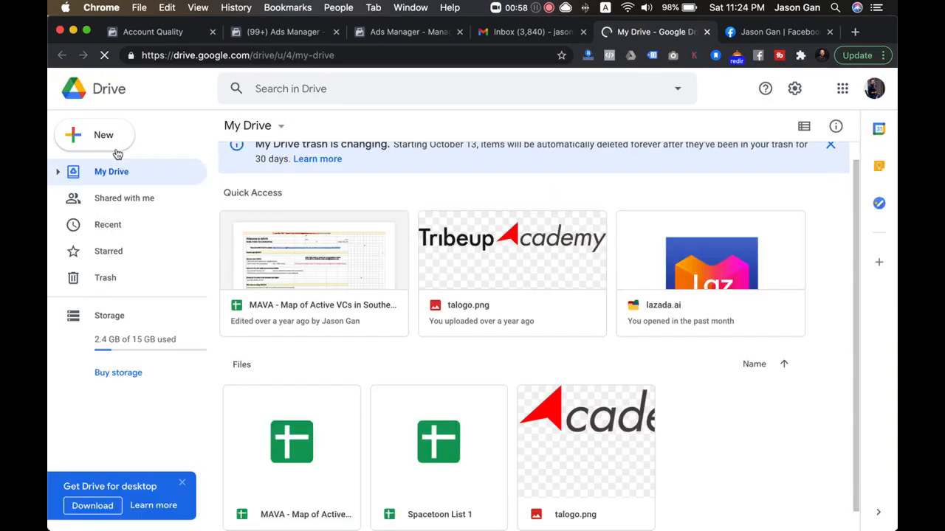
# Create a new blank Google Doc from Drive's New menu.
pyautogui.click(95, 134)
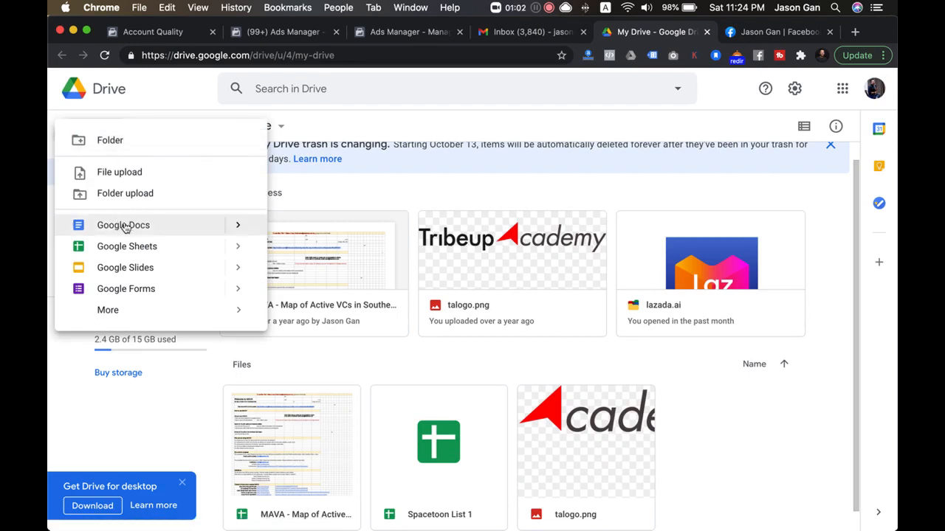
pyautogui.click(124, 224)
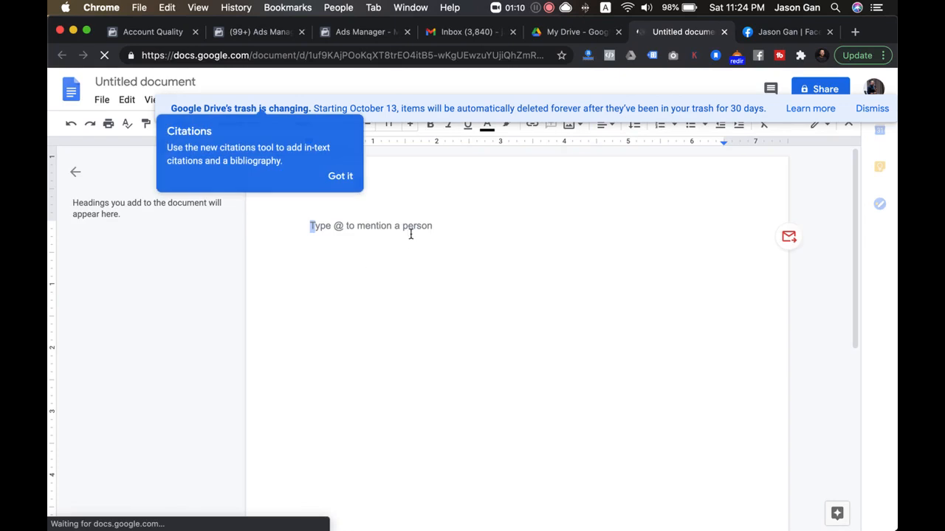
# Select the sample privacy policy text in Pages for copying.
pyautogui.click(340, 175)
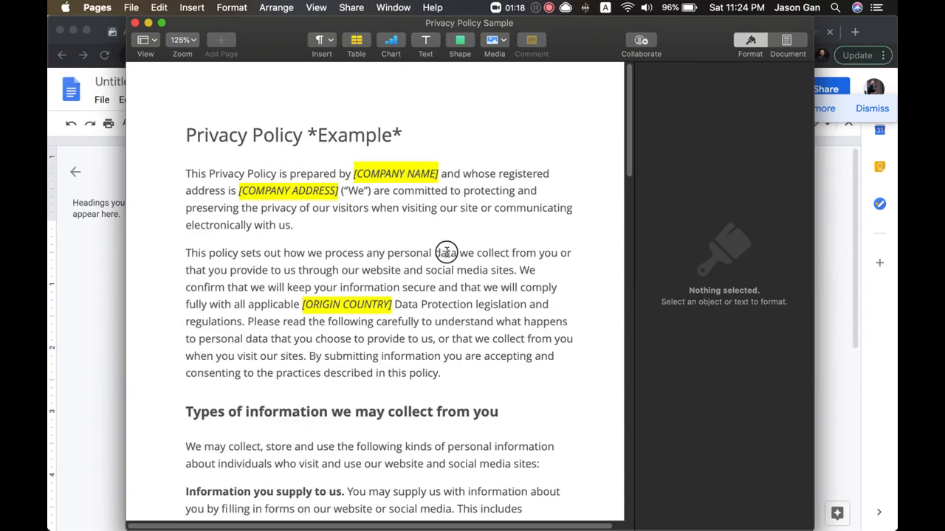
pyautogui.click(446, 252)
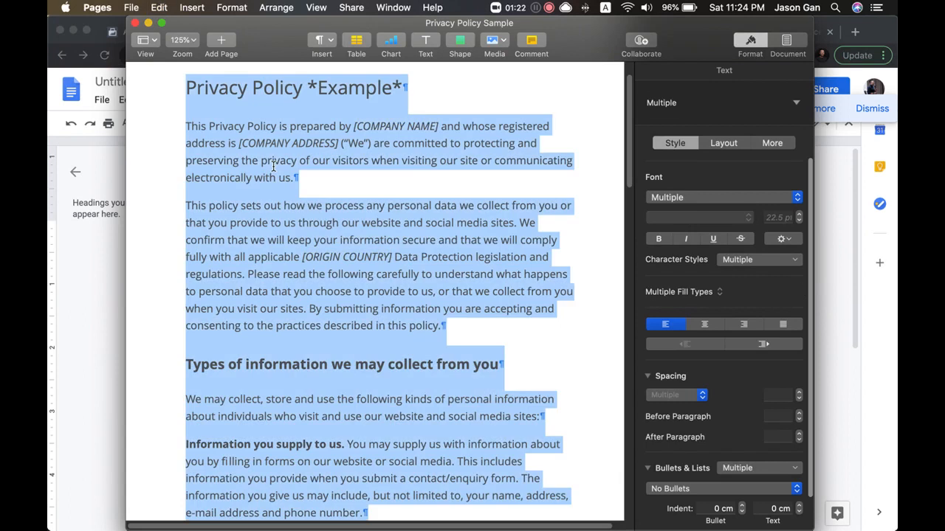
pyautogui.moveTo(248, 142)
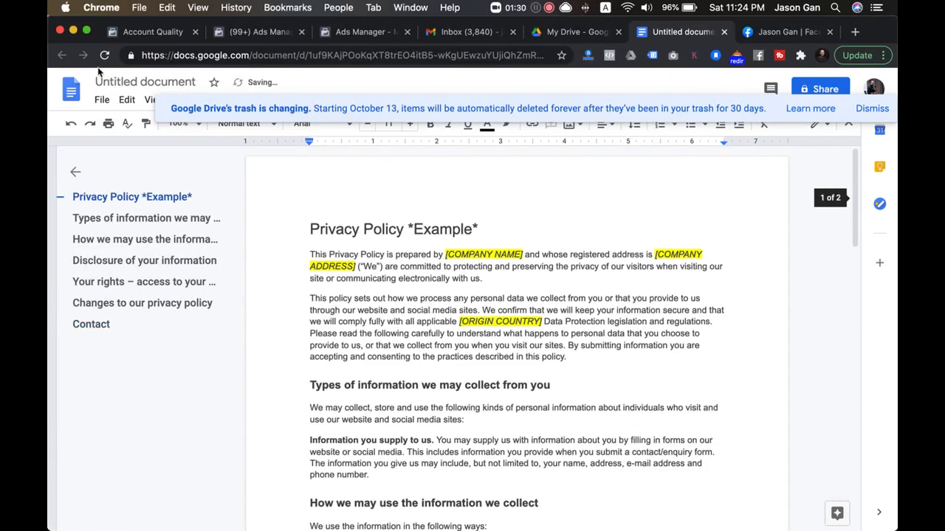
# Rename the pasted document 'Privacy Policy *Example*' and review it to the Contact section.
pyautogui.click(145, 82)
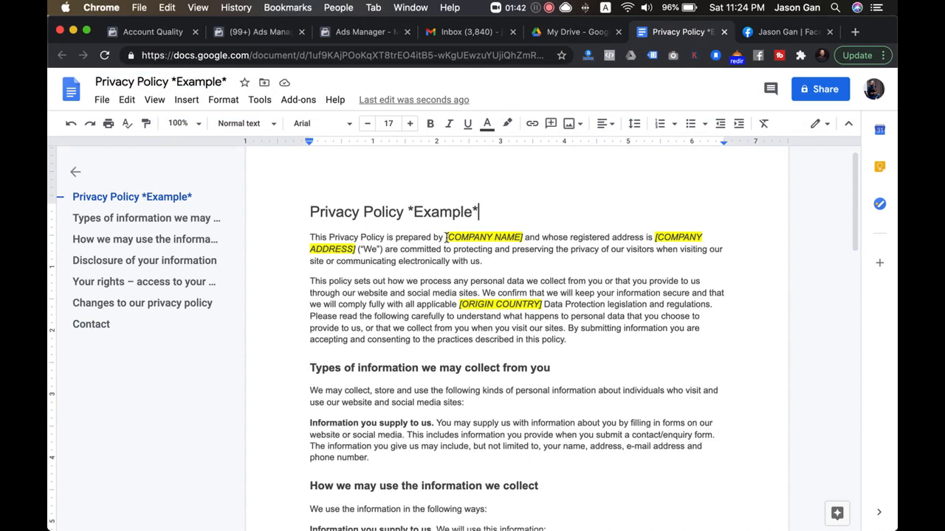
pyautogui.scroll(-3)
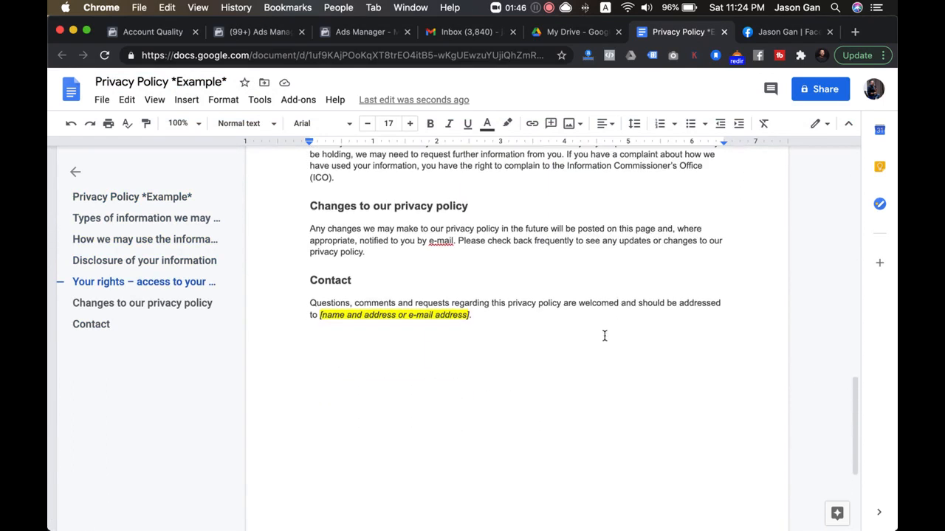
pyautogui.moveTo(604, 404)
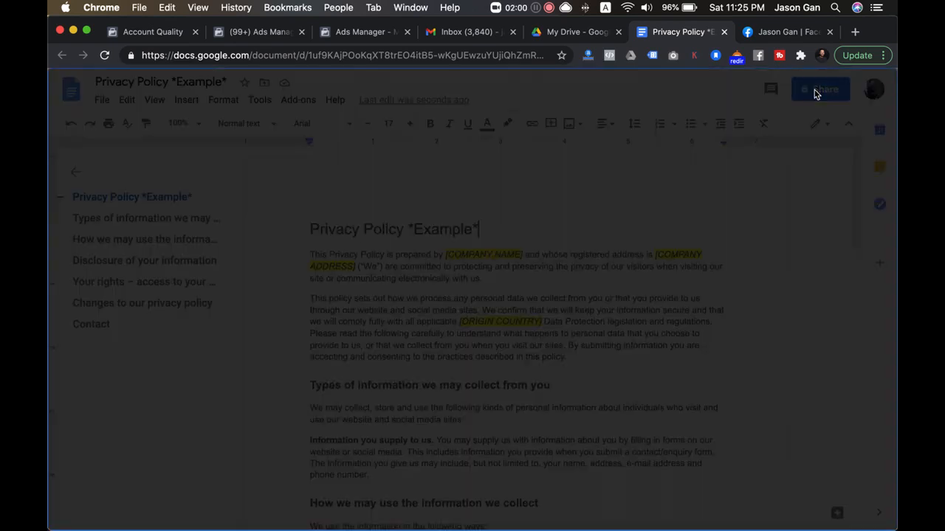
# Share the doc as Viewer for anyone with the link and copy that link.
pyautogui.click(821, 89)
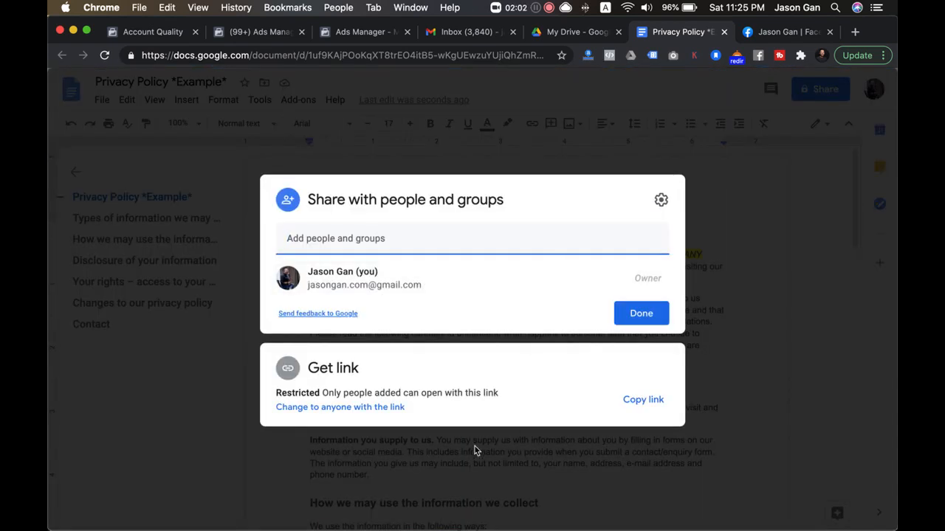
pyautogui.moveTo(322, 372)
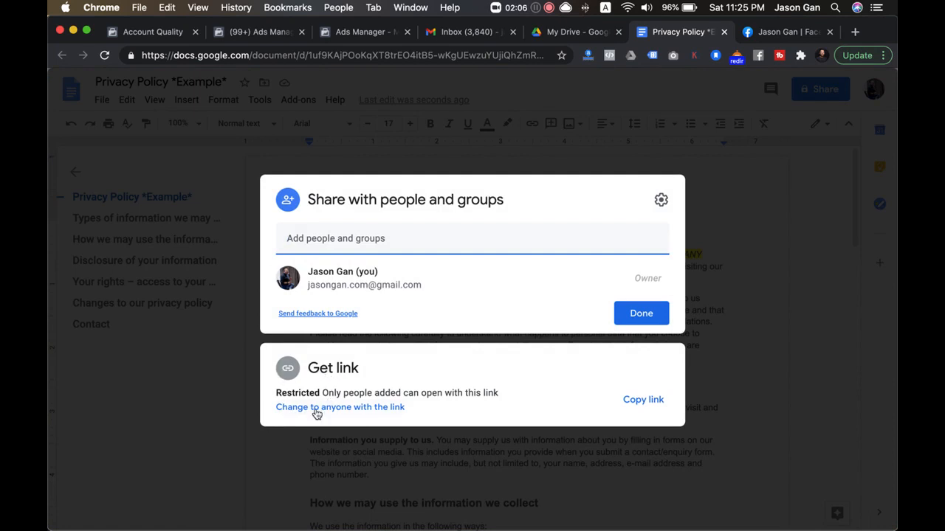
pyautogui.click(339, 408)
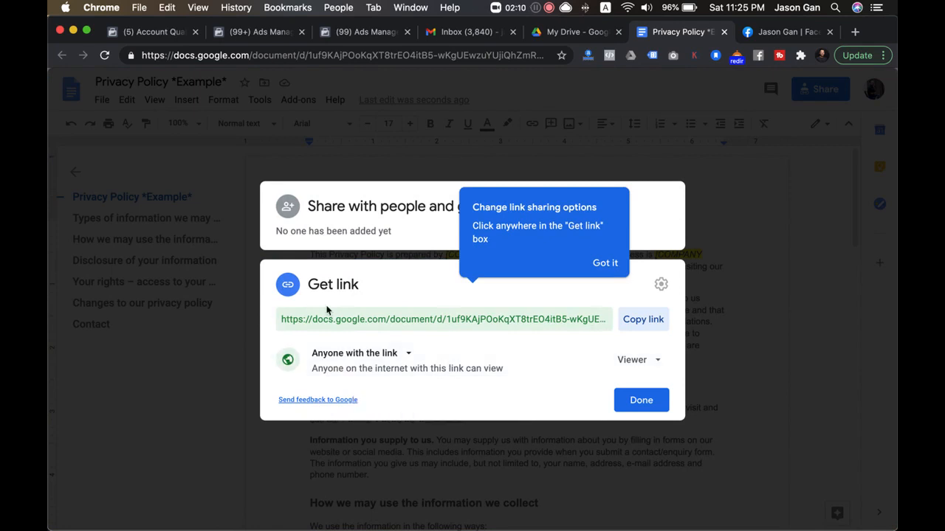
pyautogui.click(644, 319)
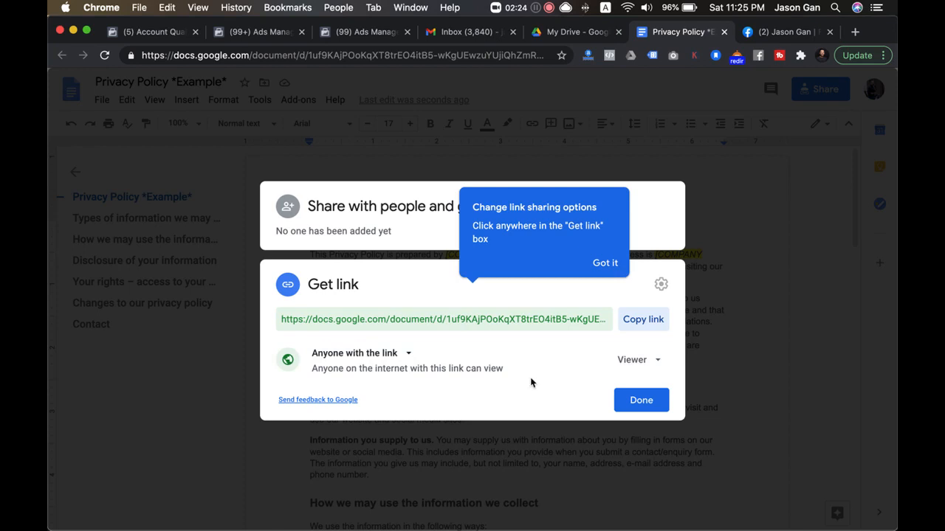
pyautogui.moveTo(544, 340)
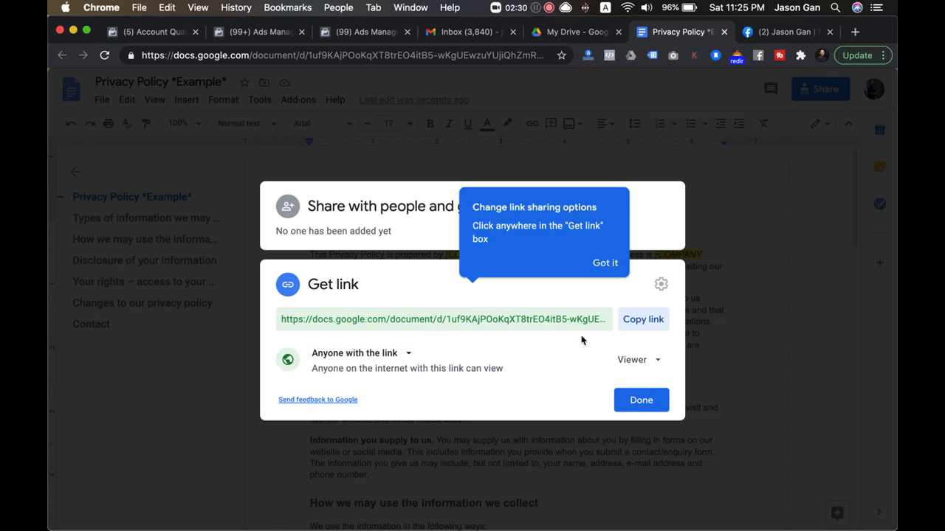
pyautogui.click(642, 319)
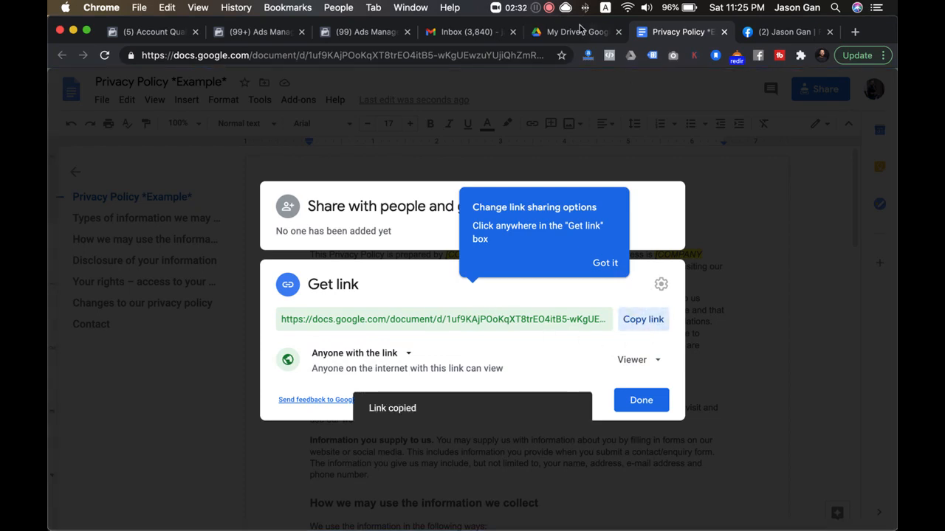
pyautogui.click(361, 32)
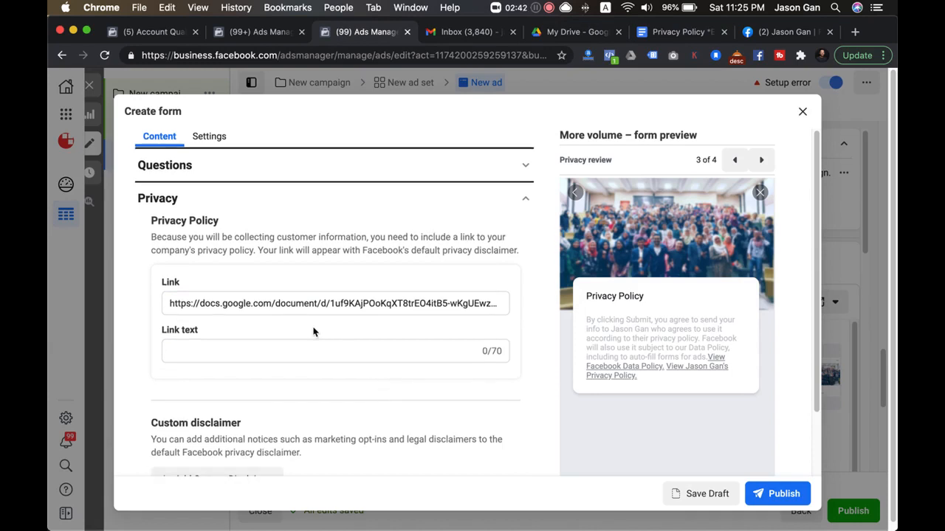
pyautogui.moveTo(239, 318)
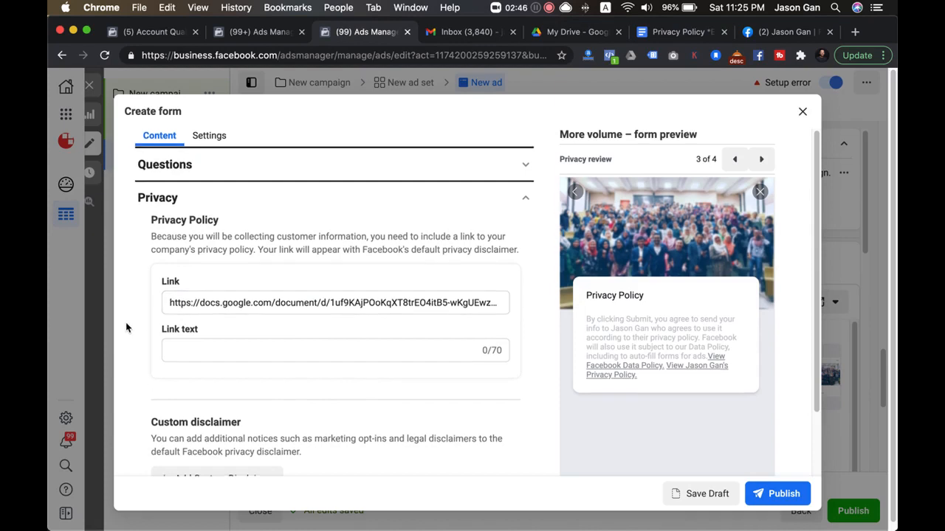
# Review the lead form preview with the Google Doc URL in the privacy link field.
pyautogui.scroll(-3)
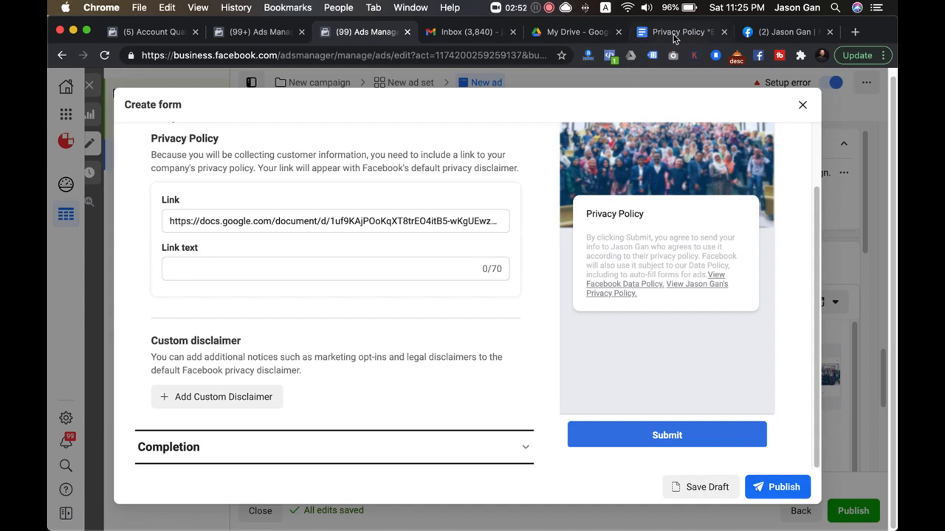
pyautogui.moveTo(778, 33)
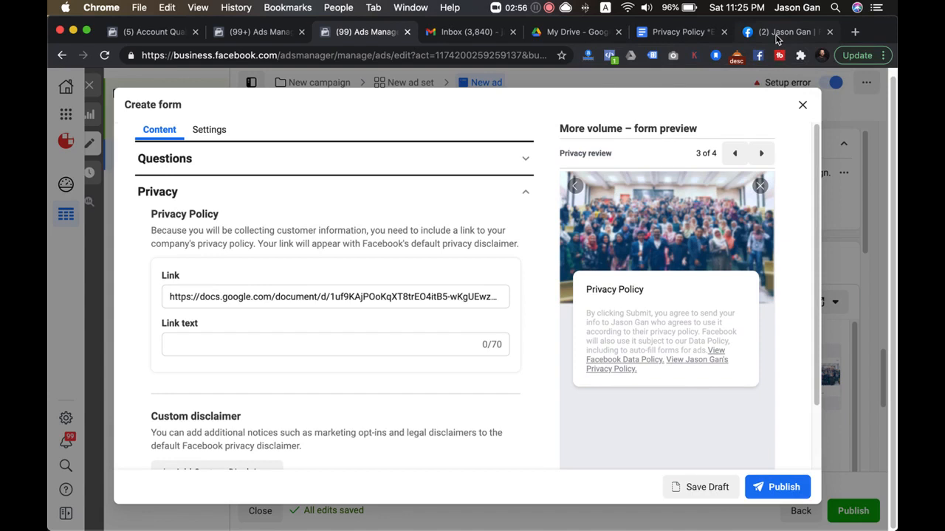
pyautogui.moveTo(786, 33)
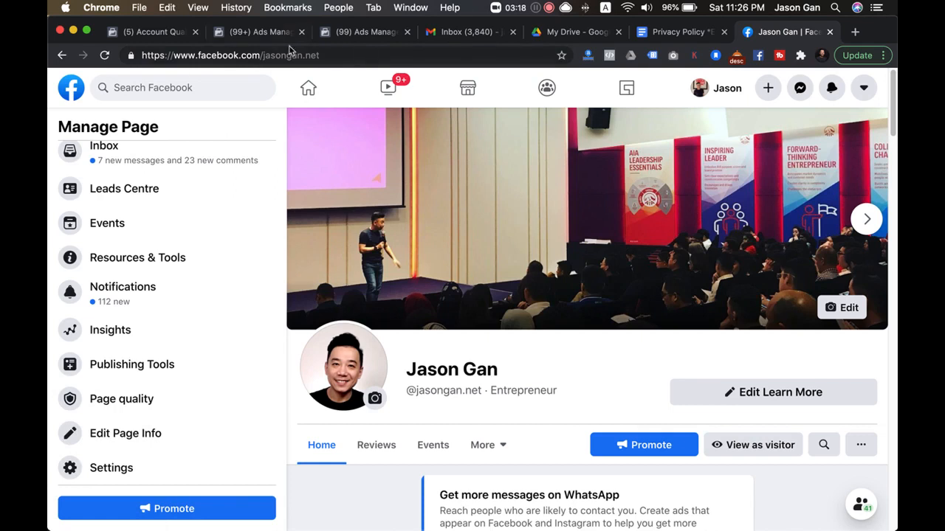
# Open Publishing Tools for the Jason Gan page from the Manage Page sidebar.
pyautogui.scroll(-3)
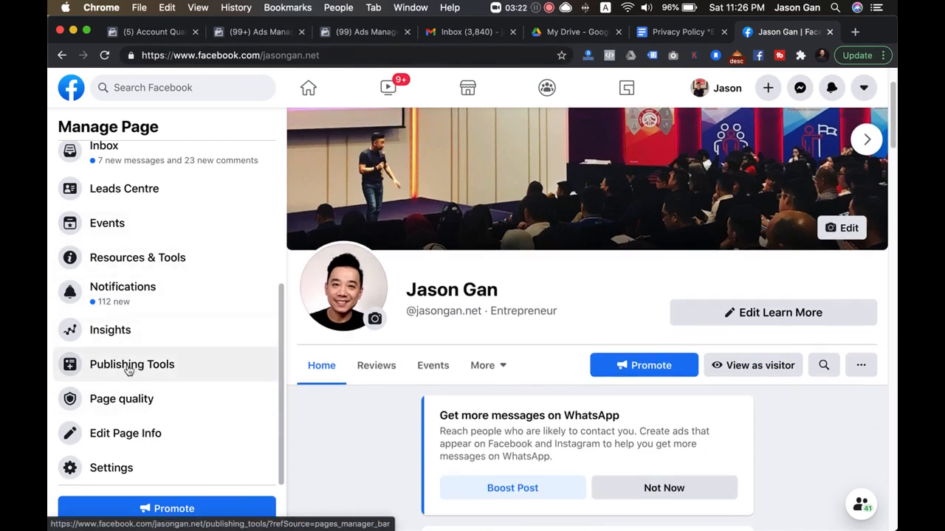
pyautogui.click(131, 363)
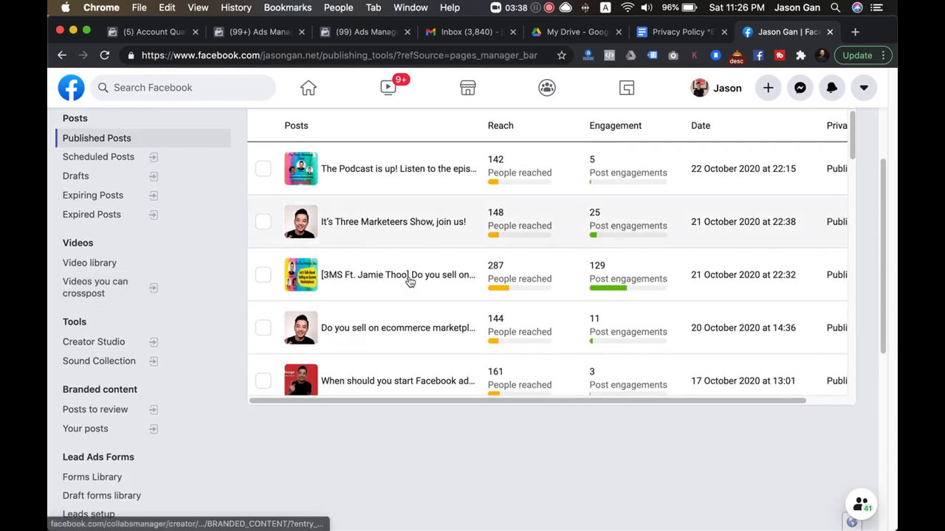
# Scroll the Publishing Tools sidebar down to Lead Ads Forms > Forms Library.
pyautogui.scroll(-3)
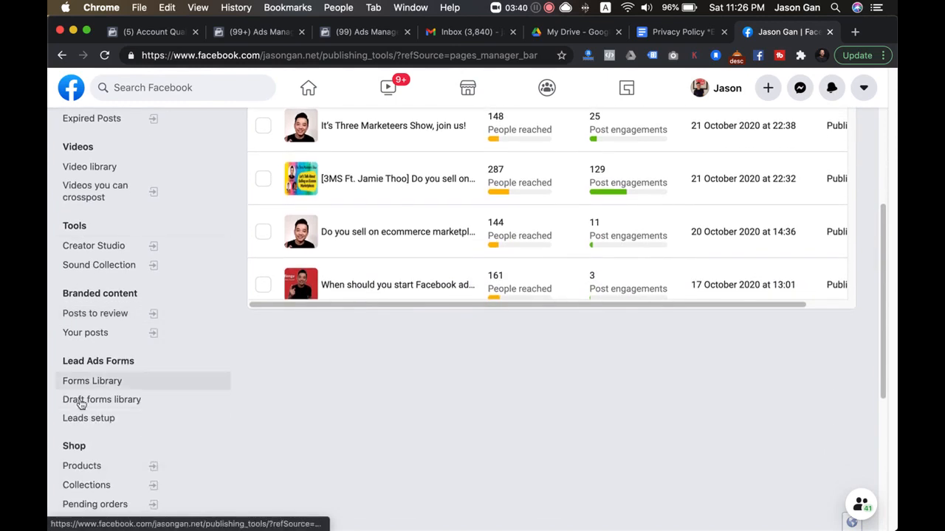
pyautogui.scroll(-3)
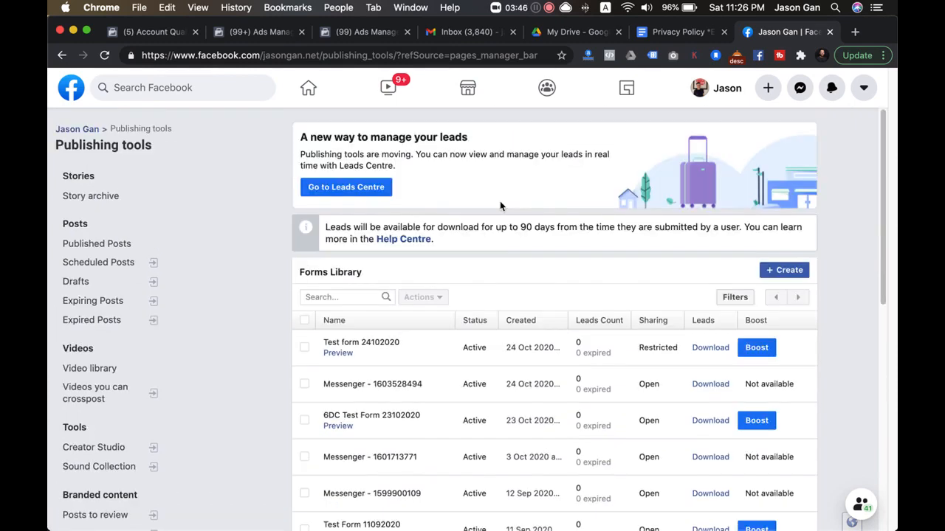
pyautogui.scroll(-3)
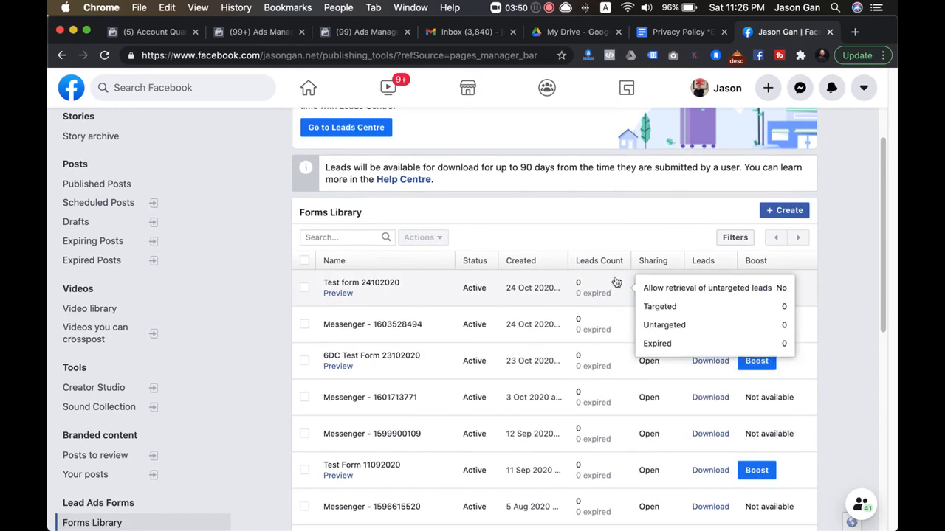
pyautogui.moveTo(701, 258)
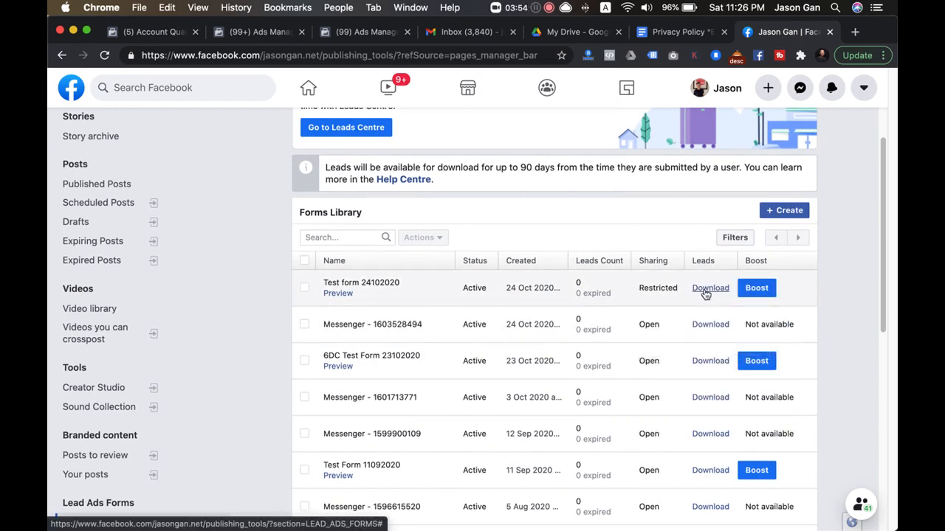
pyautogui.click(710, 288)
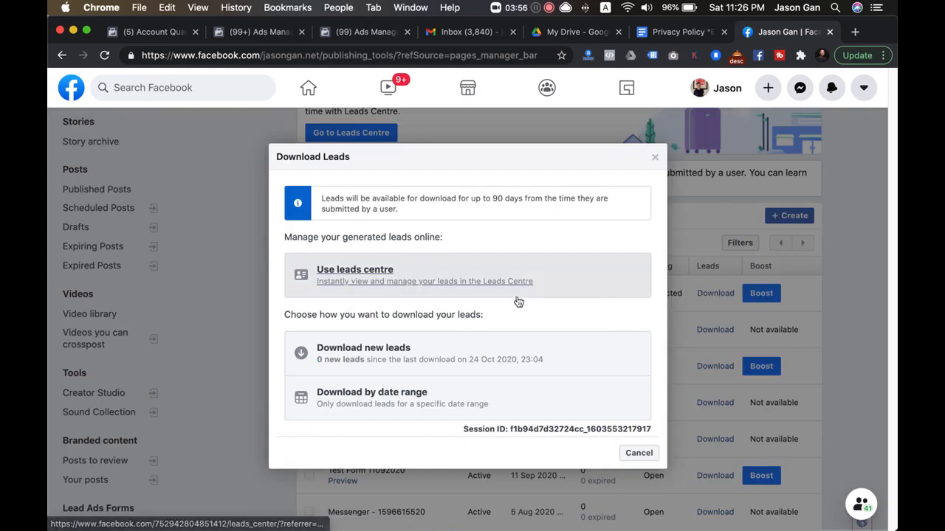
pyautogui.moveTo(348, 328)
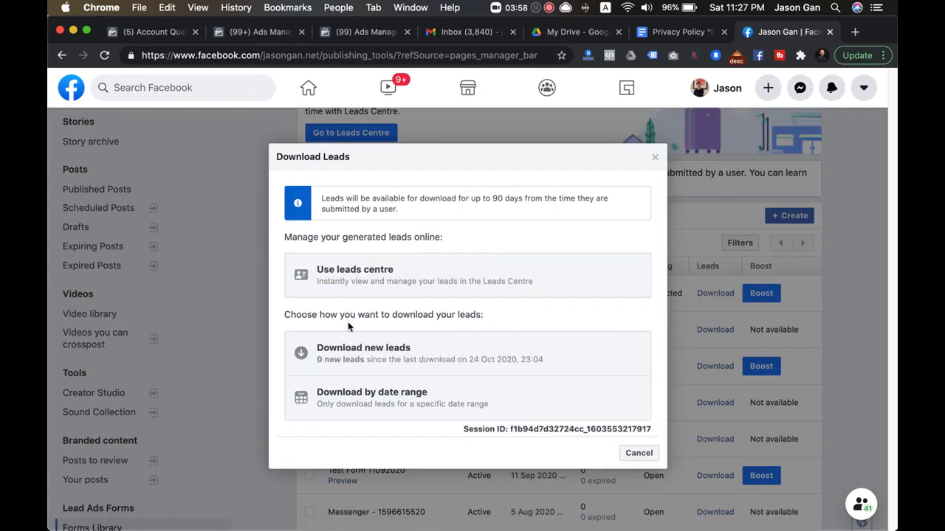
pyautogui.moveTo(413, 360)
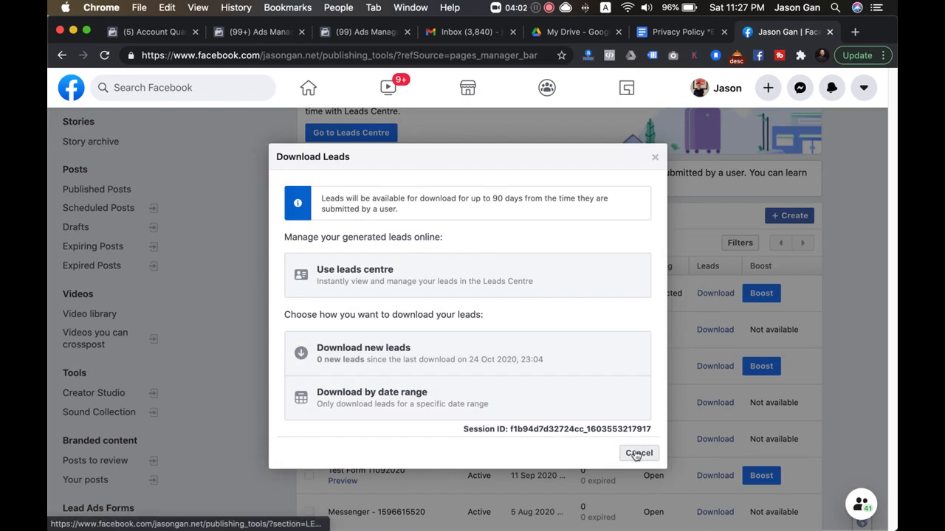
pyautogui.moveTo(564, 396)
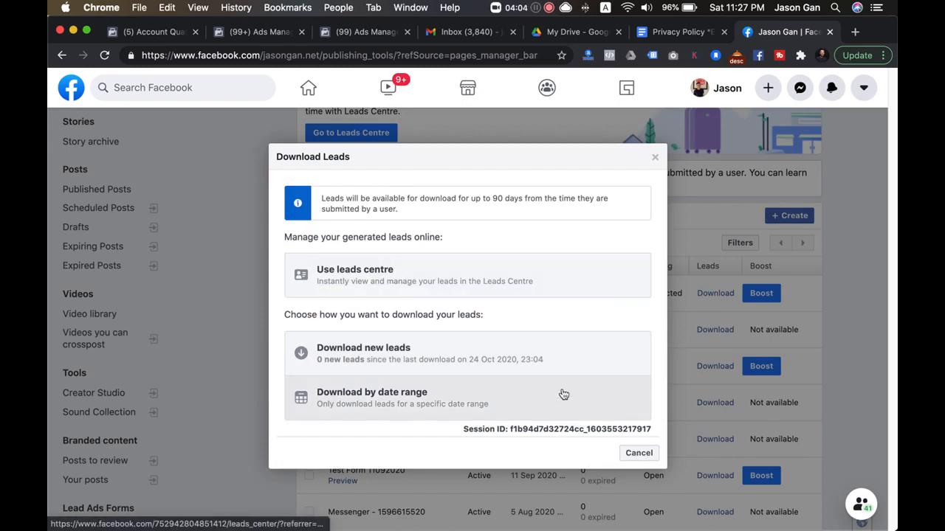
pyautogui.click(637, 452)
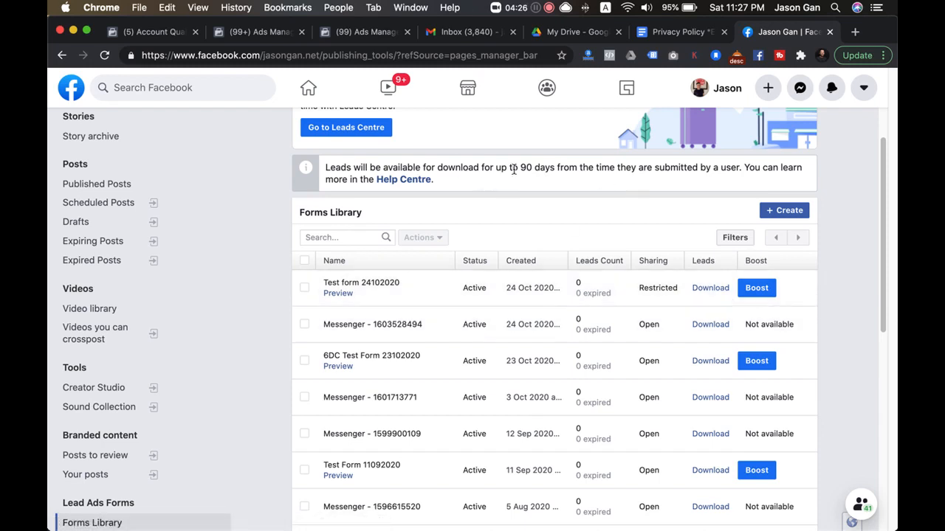
pyautogui.moveTo(590, 186)
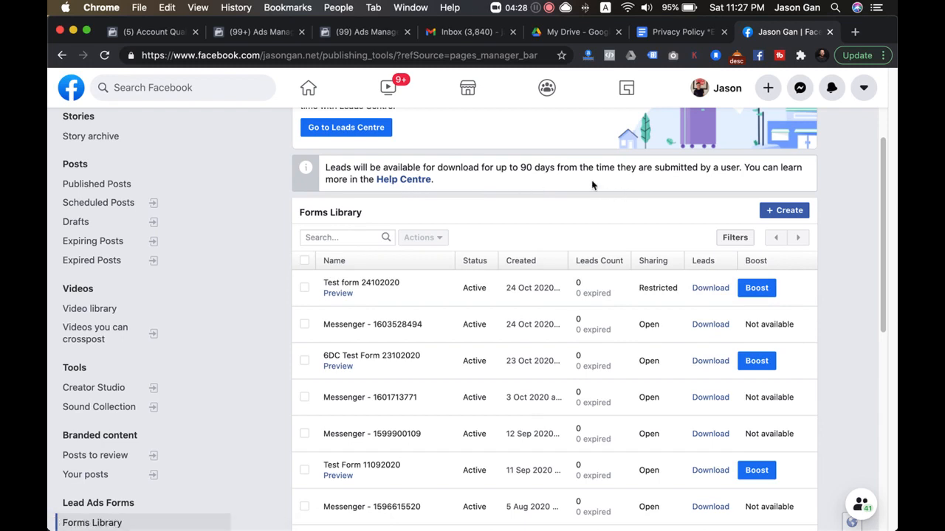
pyautogui.moveTo(603, 186)
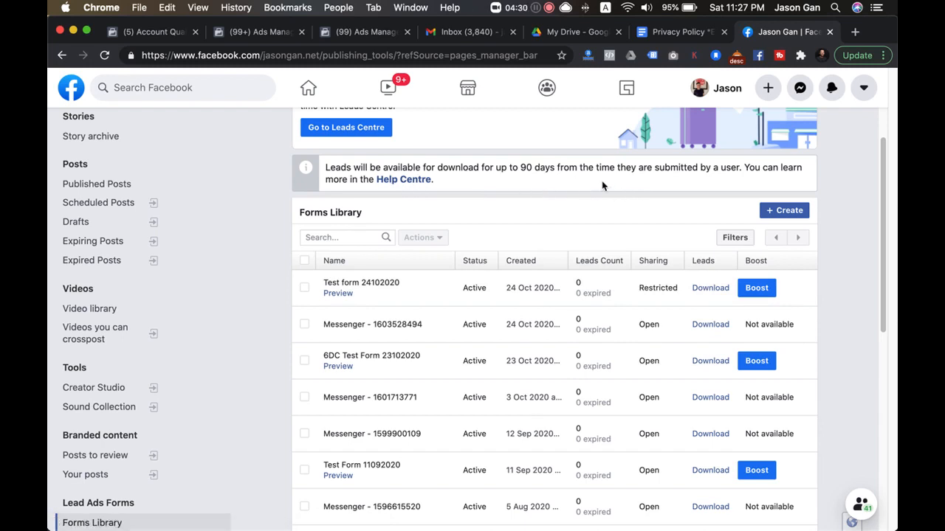
pyautogui.moveTo(661, 254)
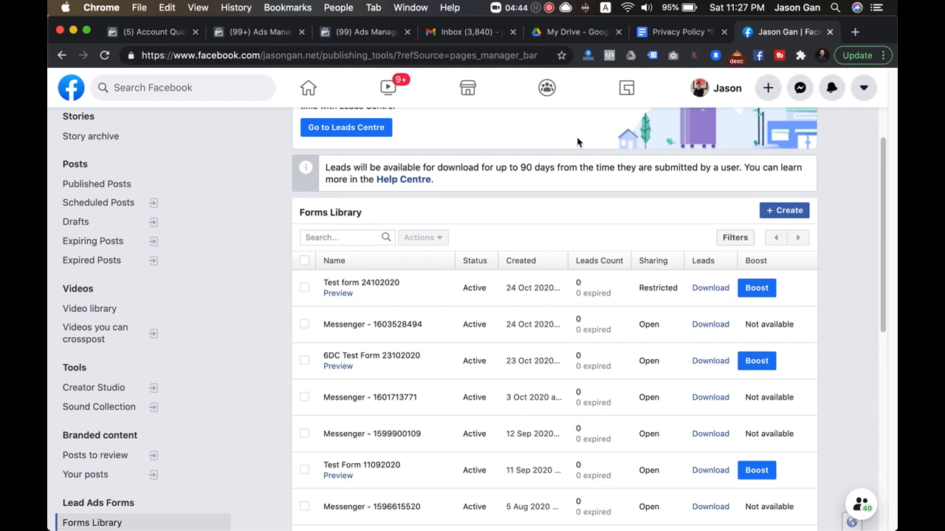
pyautogui.moveTo(564, 27)
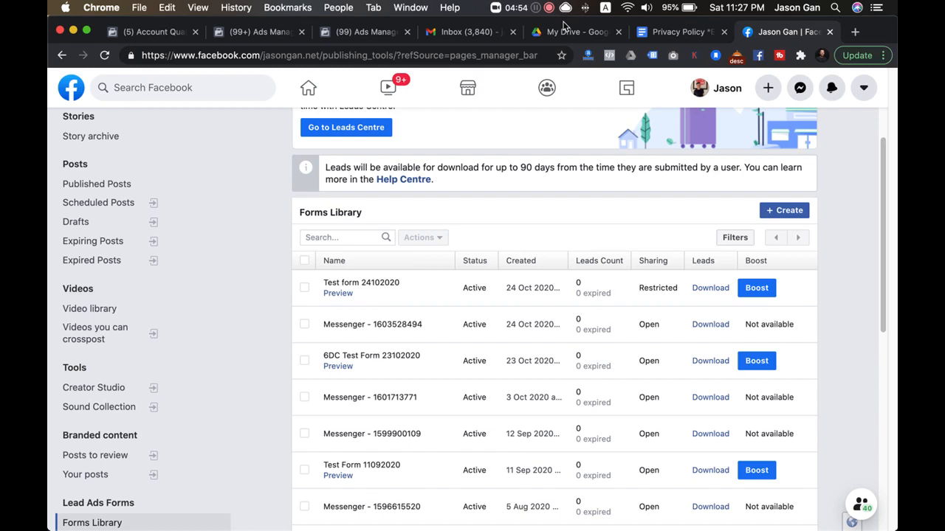
pyautogui.moveTo(539, 12)
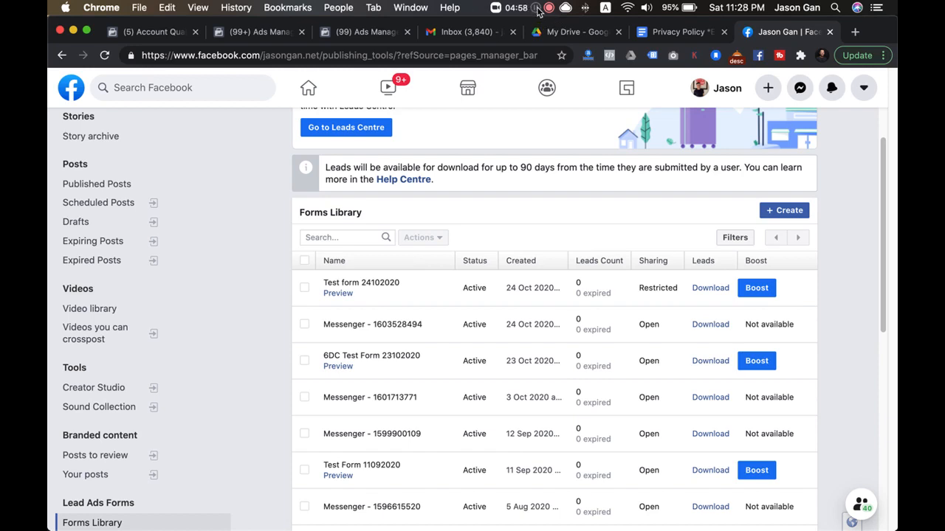